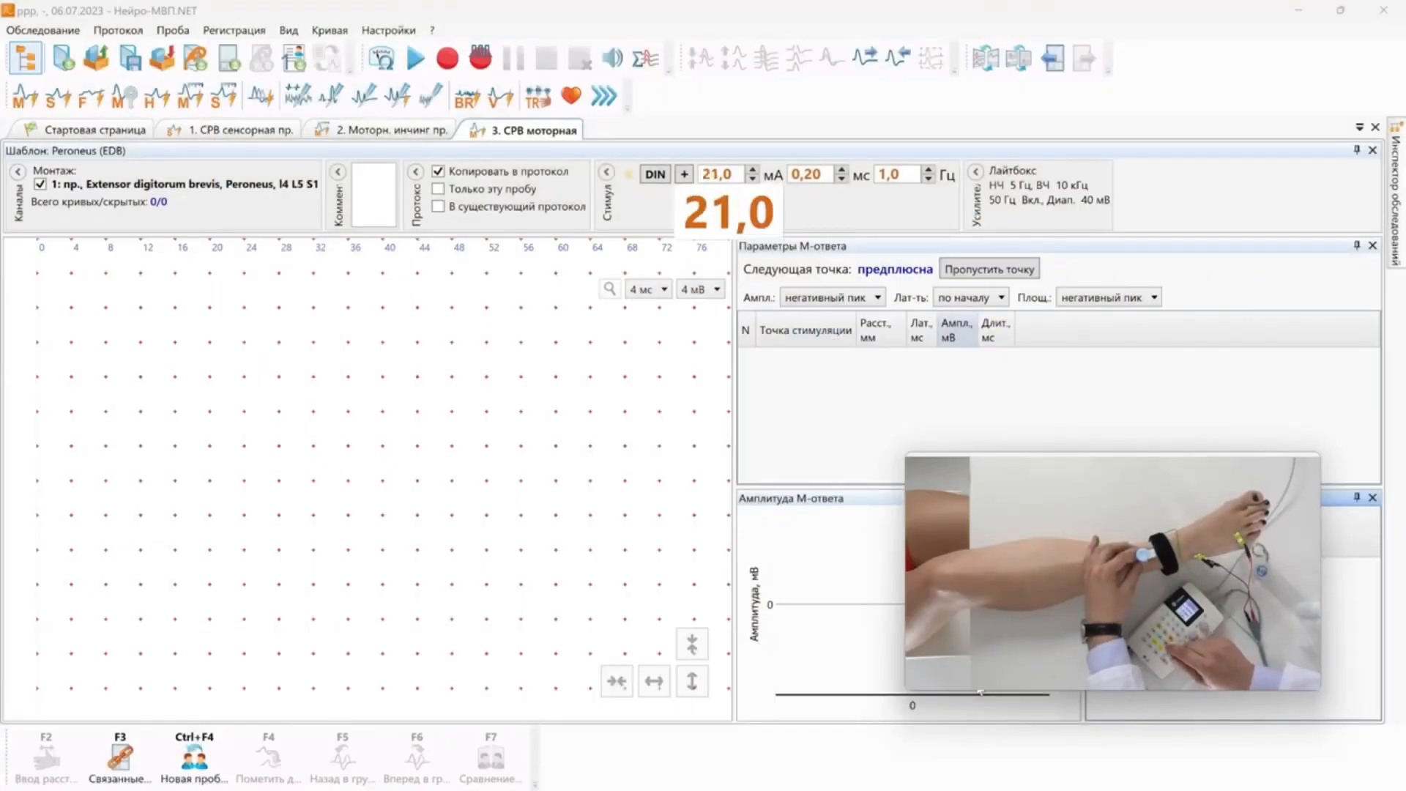
Adjust the stimulus current to 37 mA and record the first ankle M-response.
{"action": "left_click", "coordinate": [727, 179]}
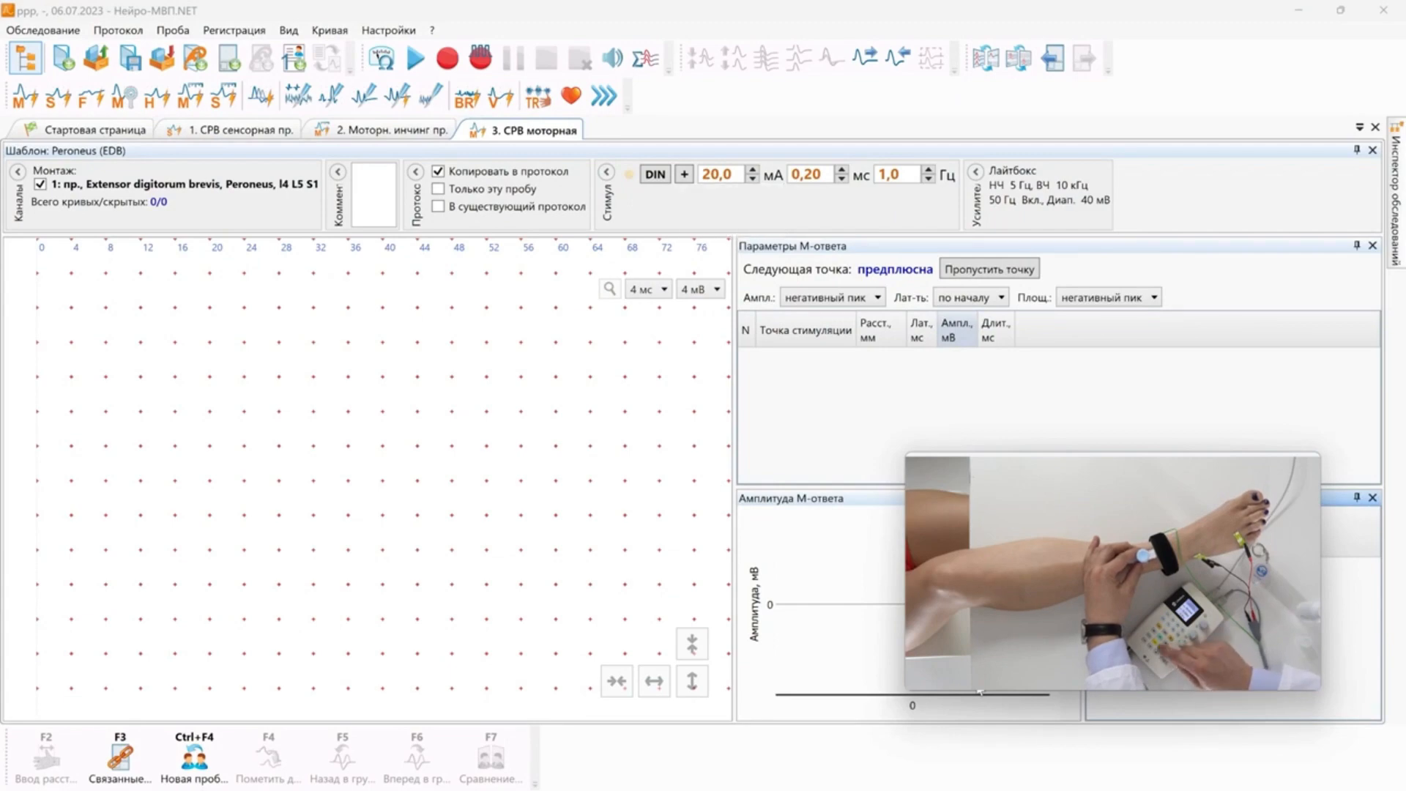
{"action": "left_click", "coordinate": [446, 60]}
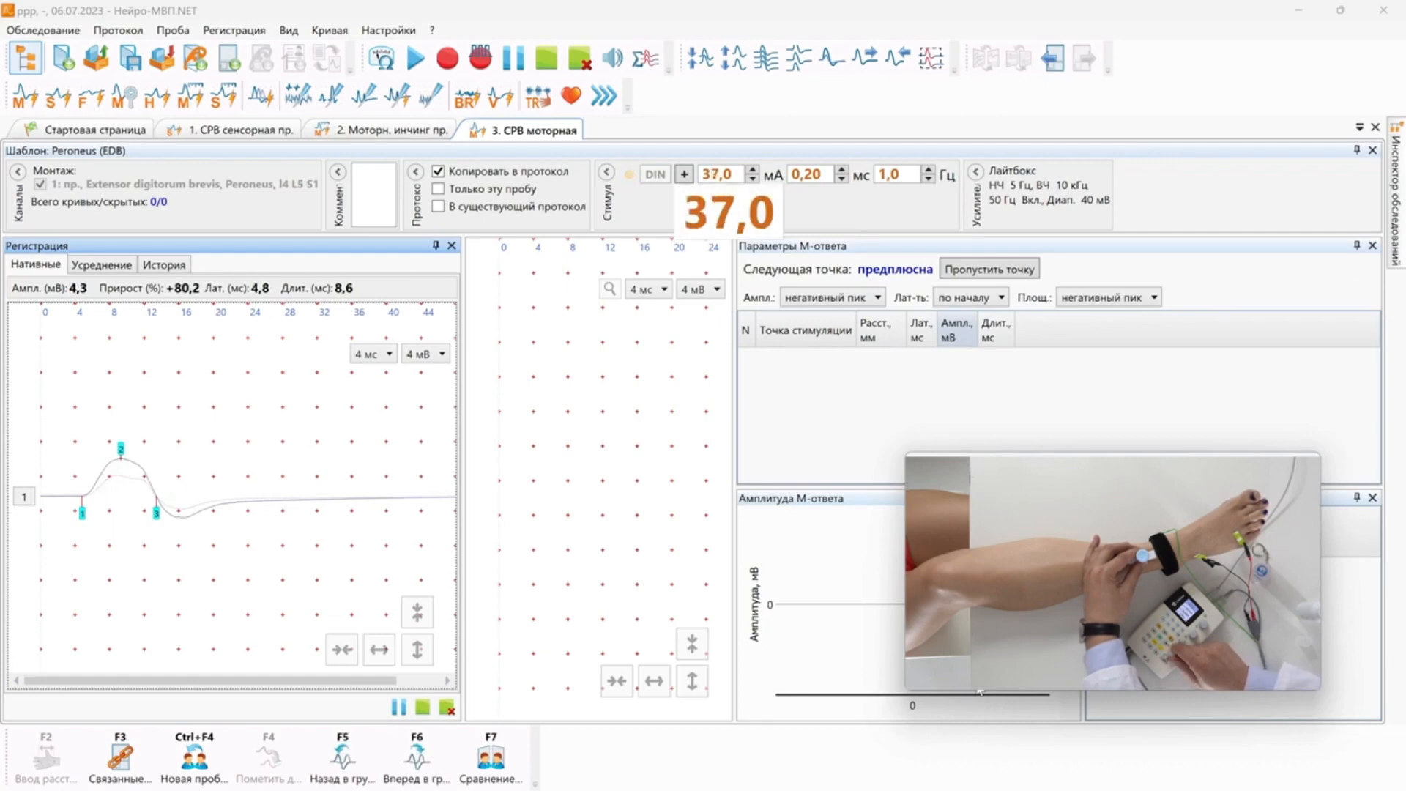
Fine-tune the ankle stimulus down to 35 mA, then stop stimulation to keep the response.
{"action": "left_click", "coordinate": [752, 169]}
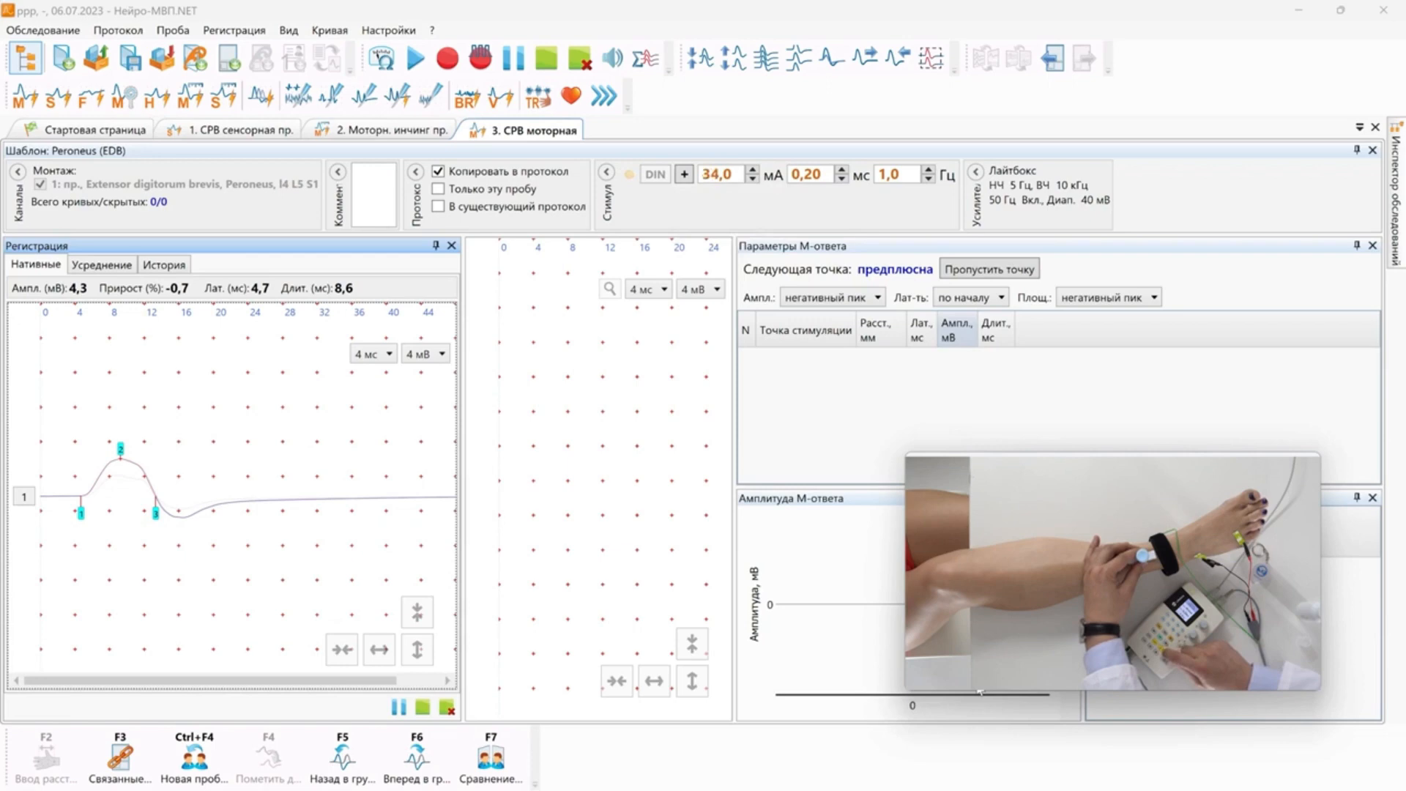
{"action": "left_click", "coordinate": [752, 169]}
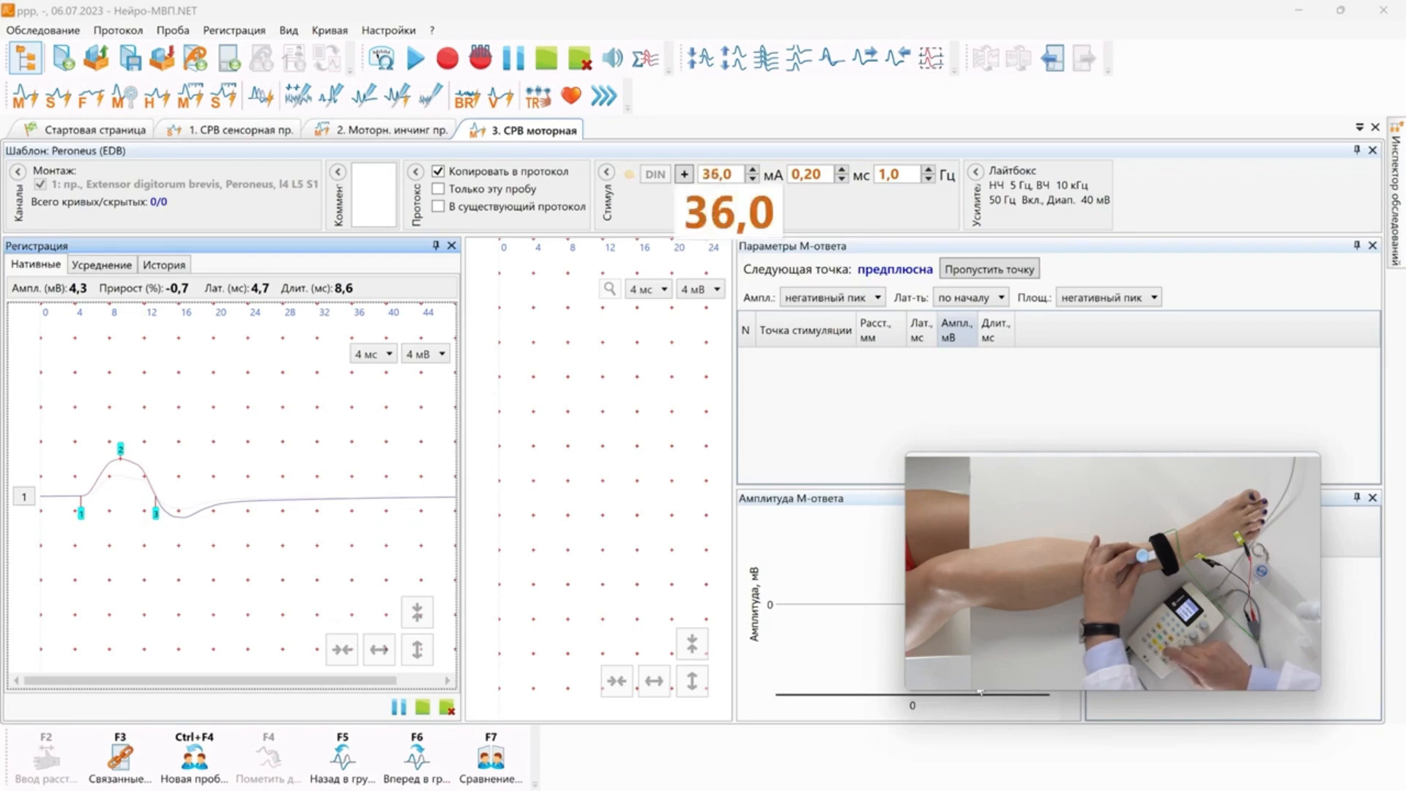
{"action": "left_click", "coordinate": [751, 179]}
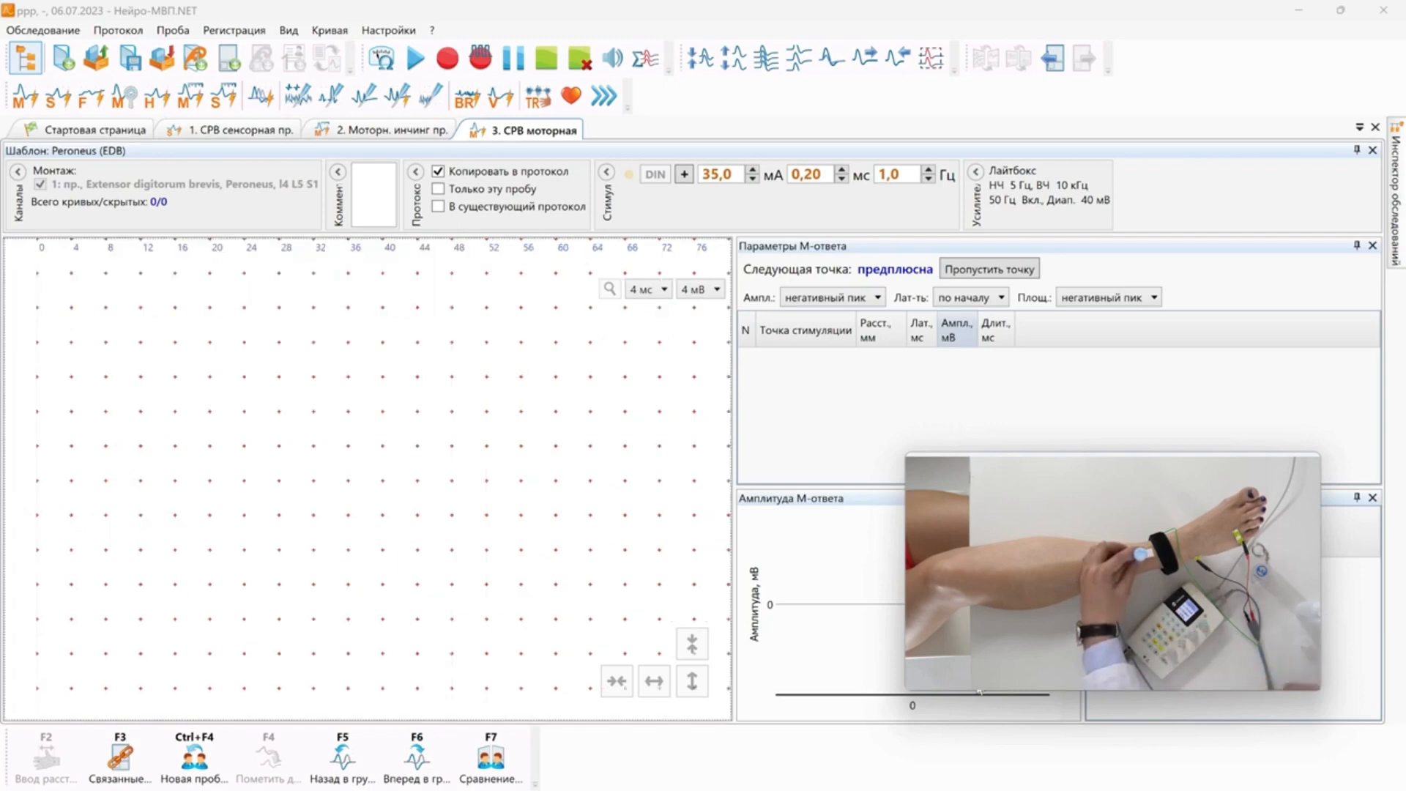
{"action": "left_click", "coordinate": [446, 58]}
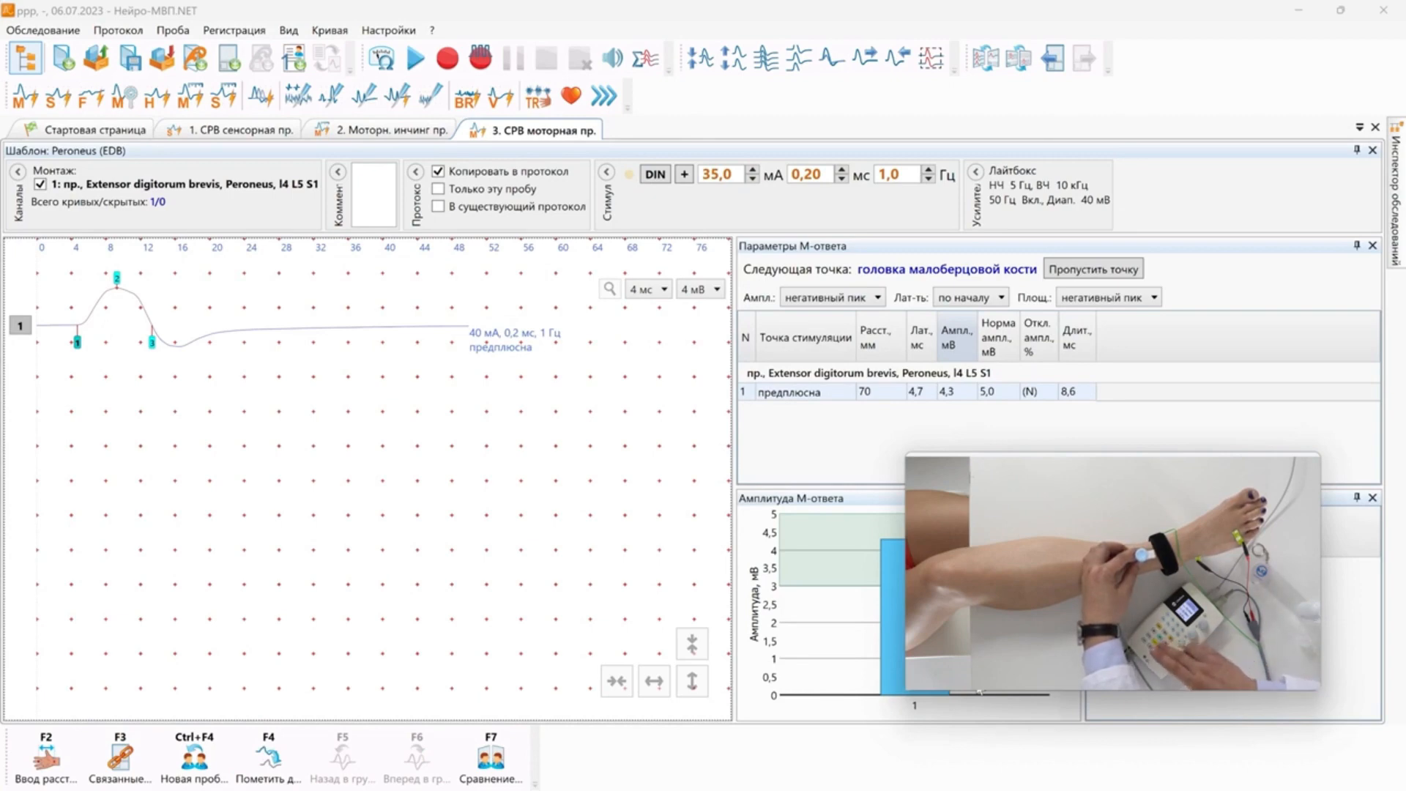
Accept the ankle curve into the results with a 70 mm distance.
{"action": "left_click", "coordinate": [446, 59]}
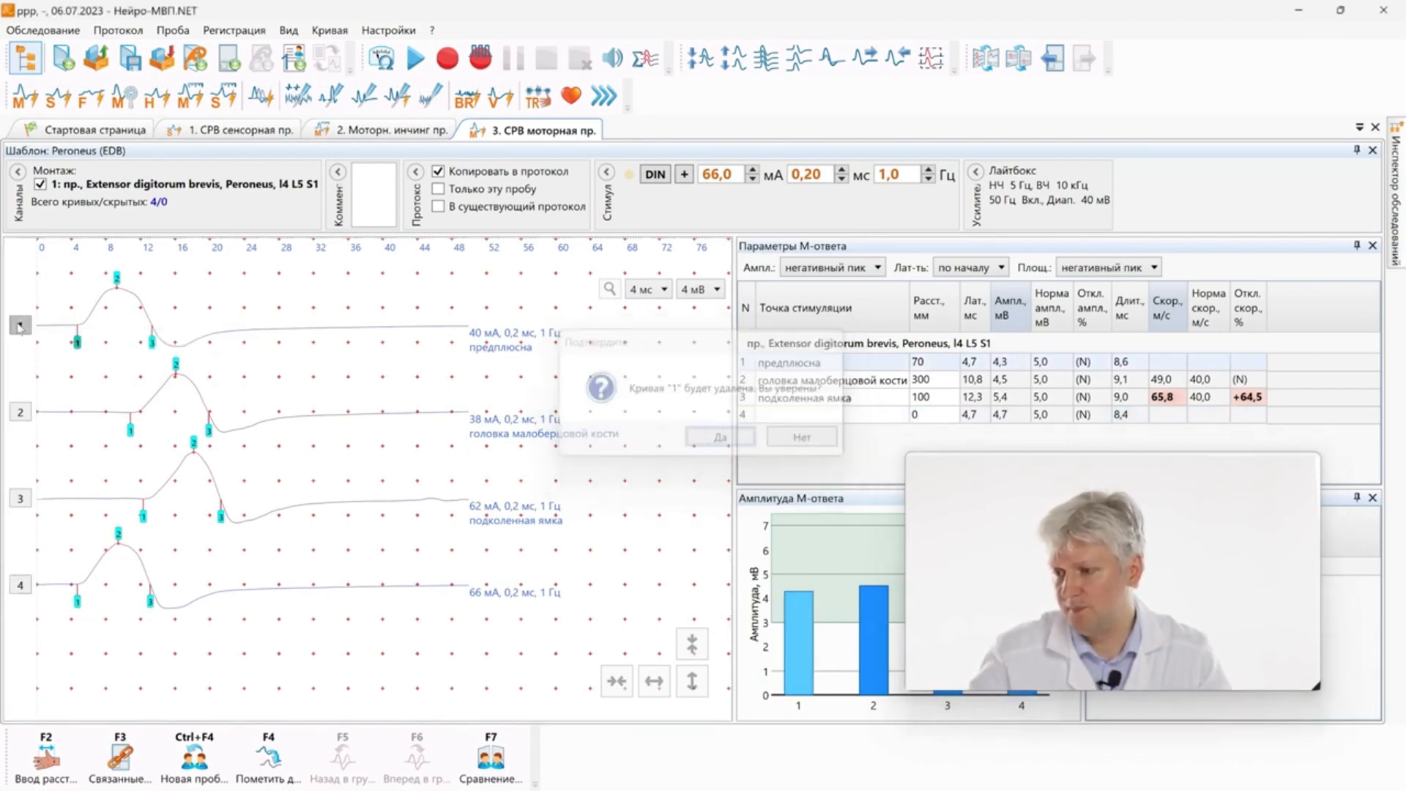
Confirm deleting curve 1 and sort the remaining curves by latency.
{"action": "left_click", "coordinate": [719, 436]}
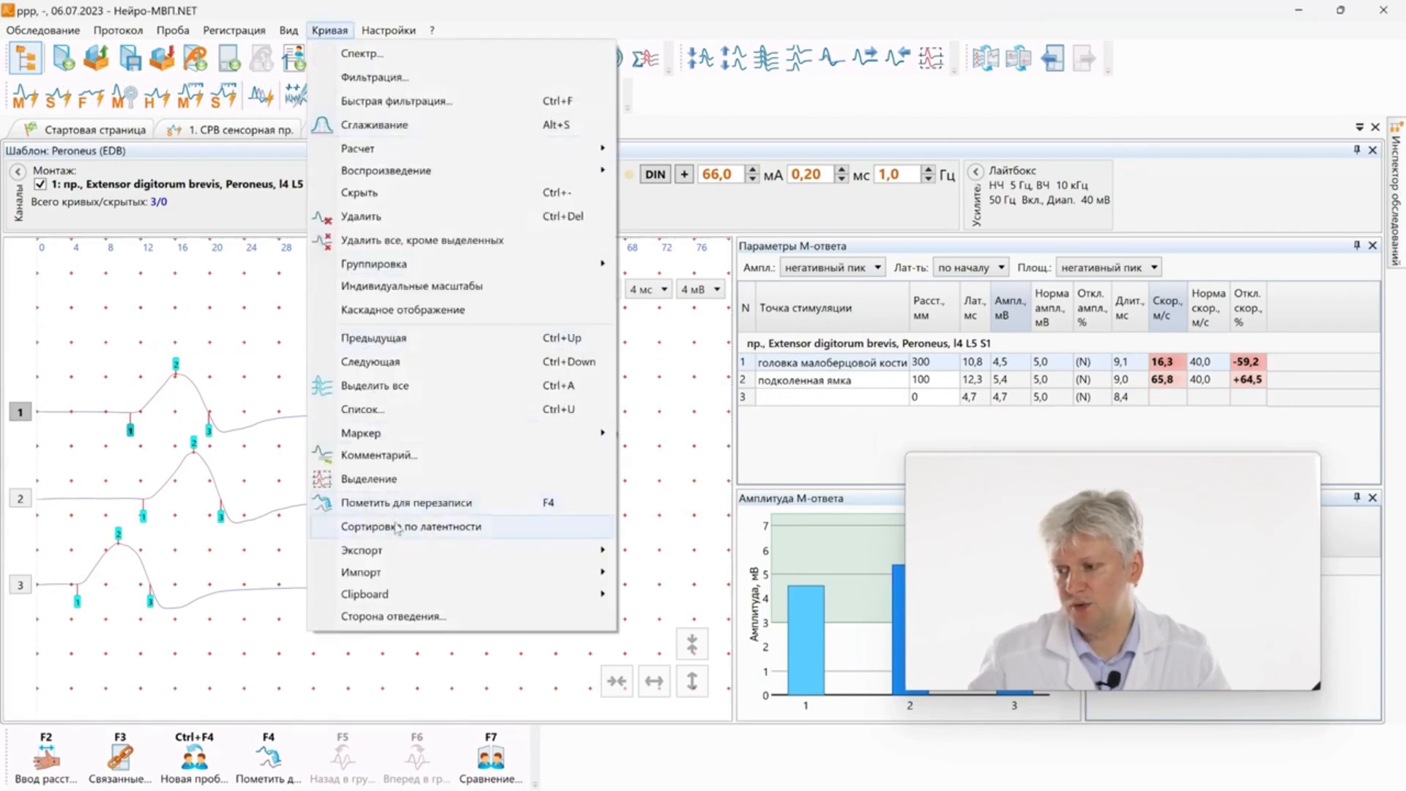
{"action": "left_click", "coordinate": [408, 527]}
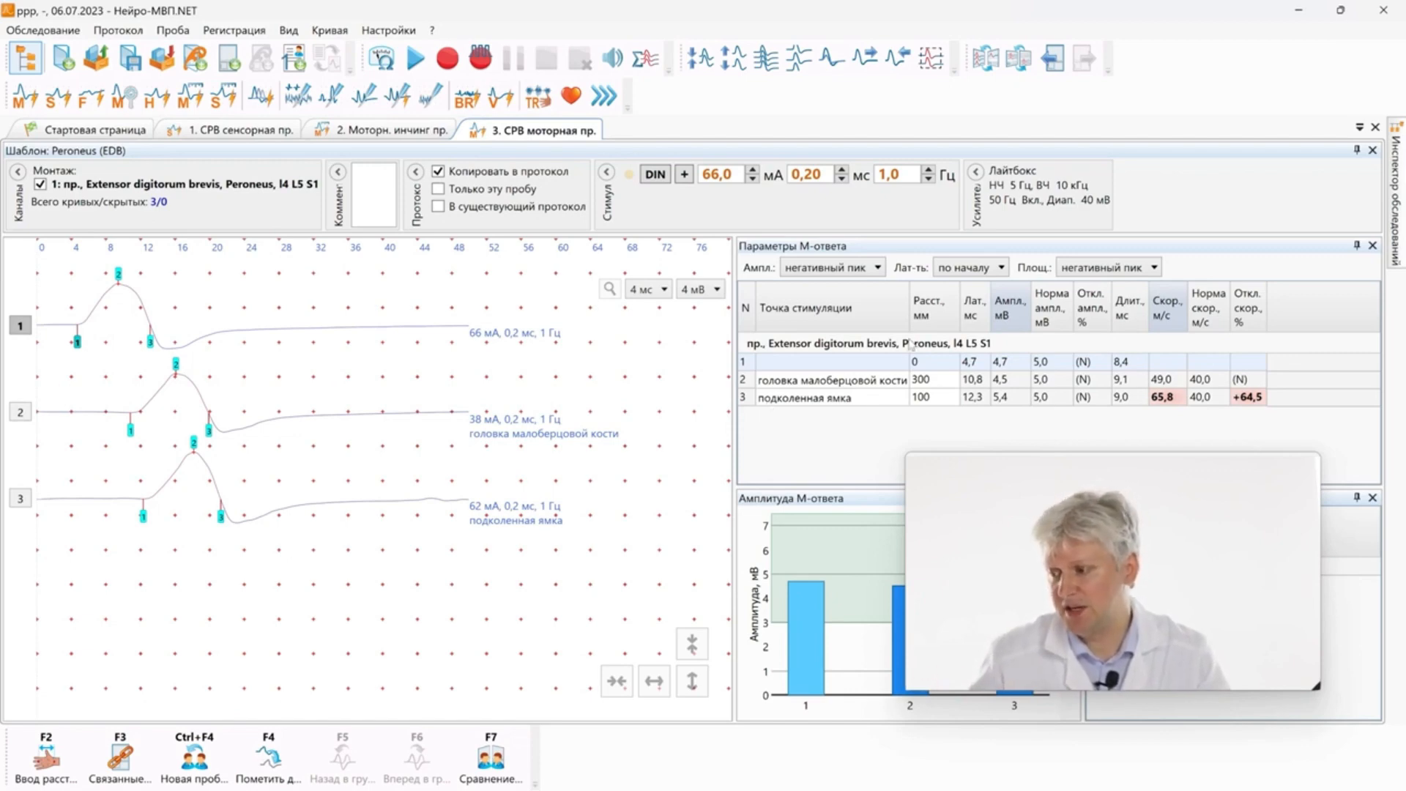
Set response 1's stimulation point to предплюсна at 80 mm, then edit the подколенная ямка distance.
{"action": "left_click", "coordinate": [825, 363]}
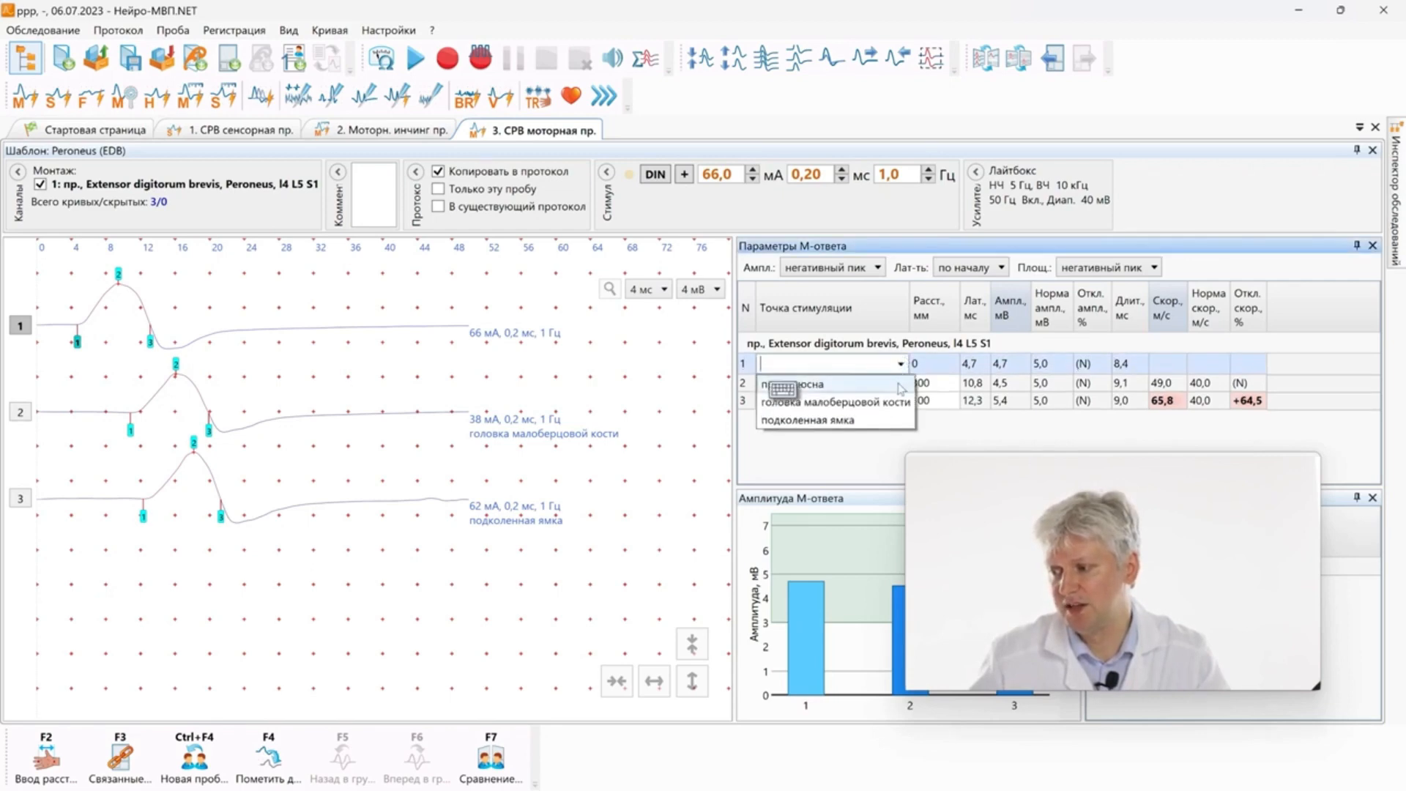
{"action": "left_click", "coordinate": [810, 380]}
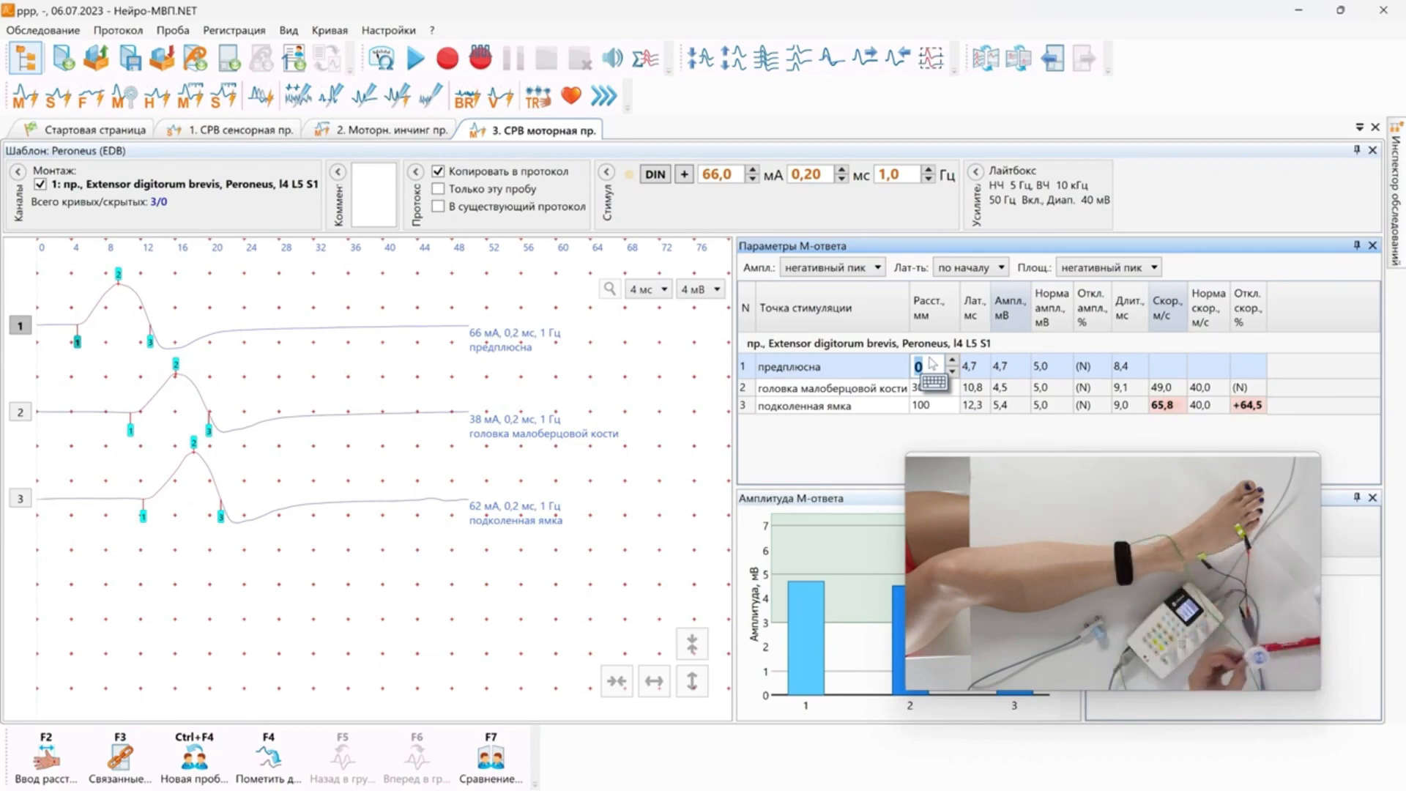
{"action": "type", "text": "80"}
{"action": "left_click", "coordinate": [934, 388]}
{"action": "type", "text": "330"}
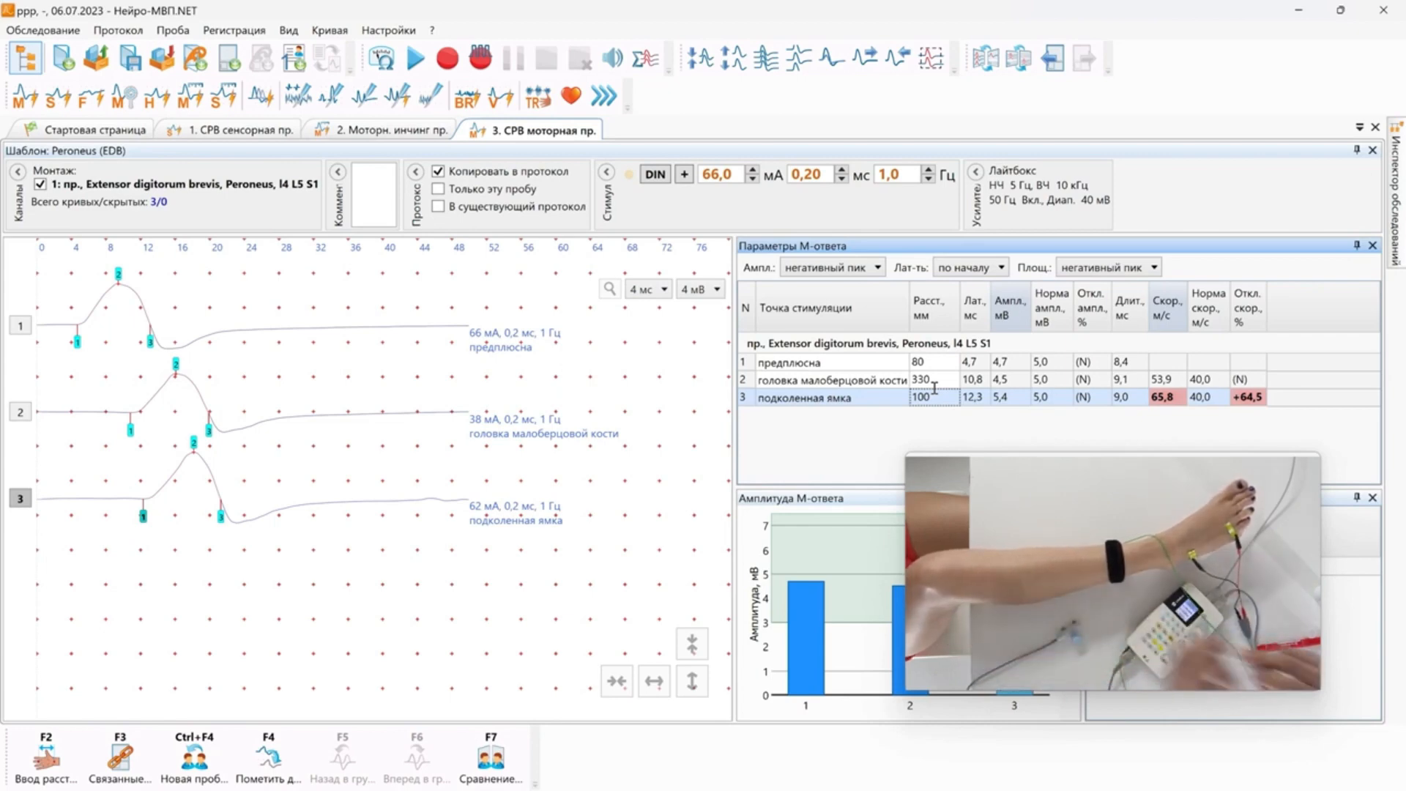
{"action": "double_click", "coordinate": [919, 397]}
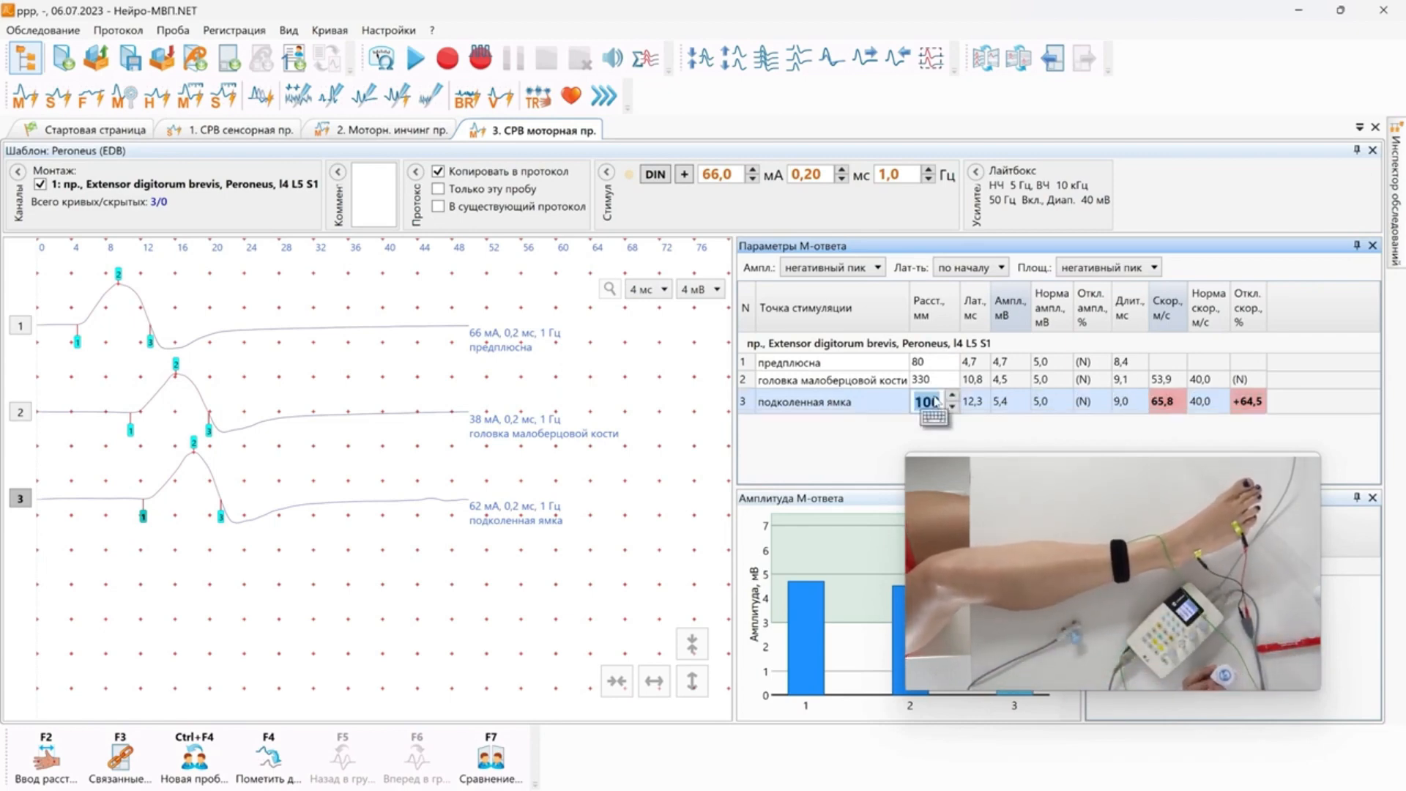